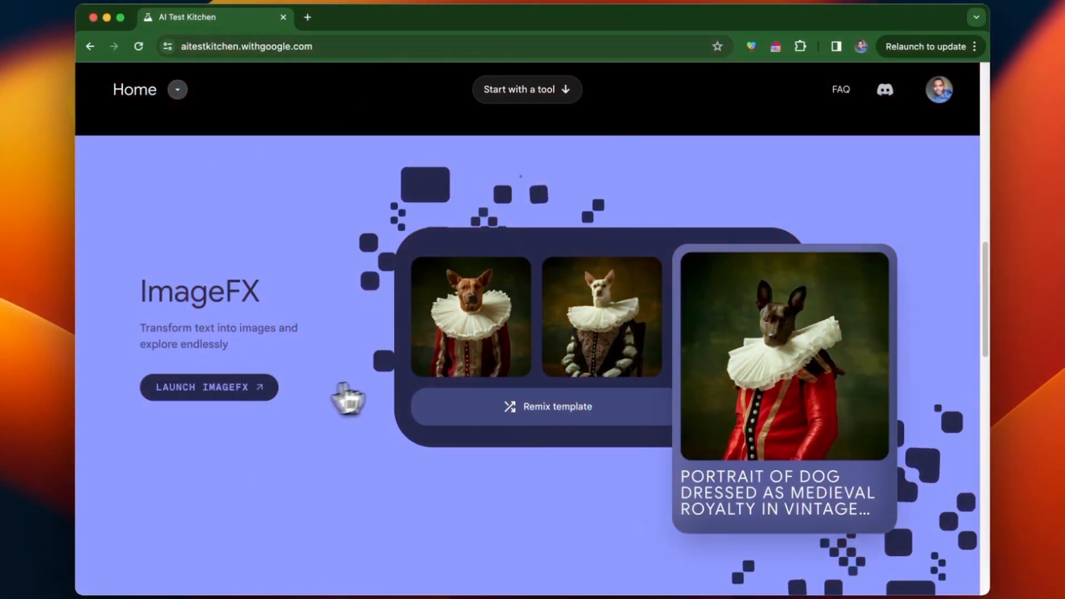
{"action": "mouse_move", "coordinate": [626, 377]}
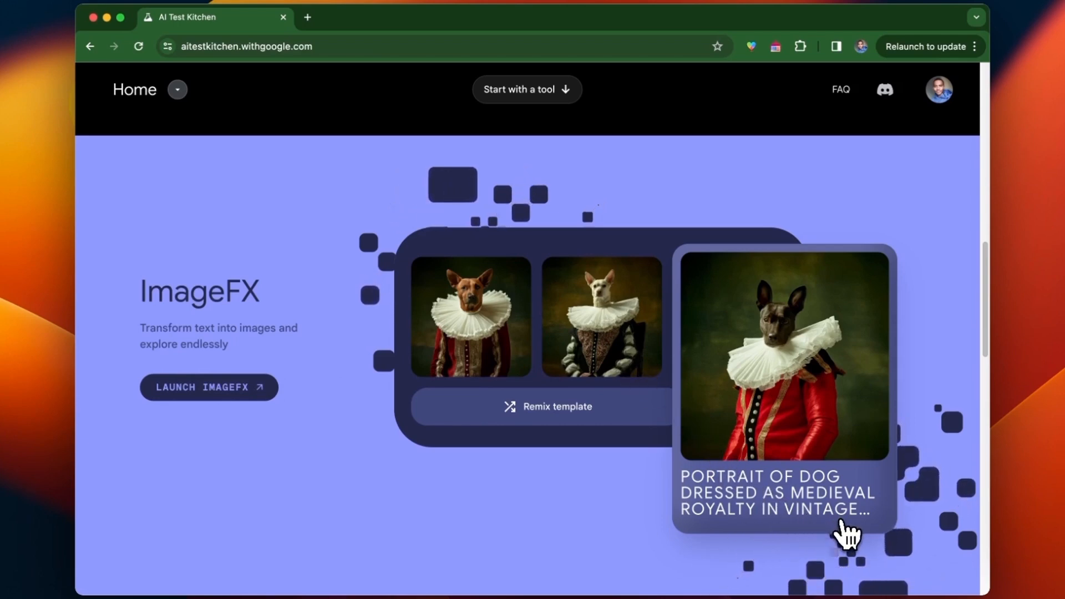
{"action": "mouse_move", "coordinate": [208, 409]}
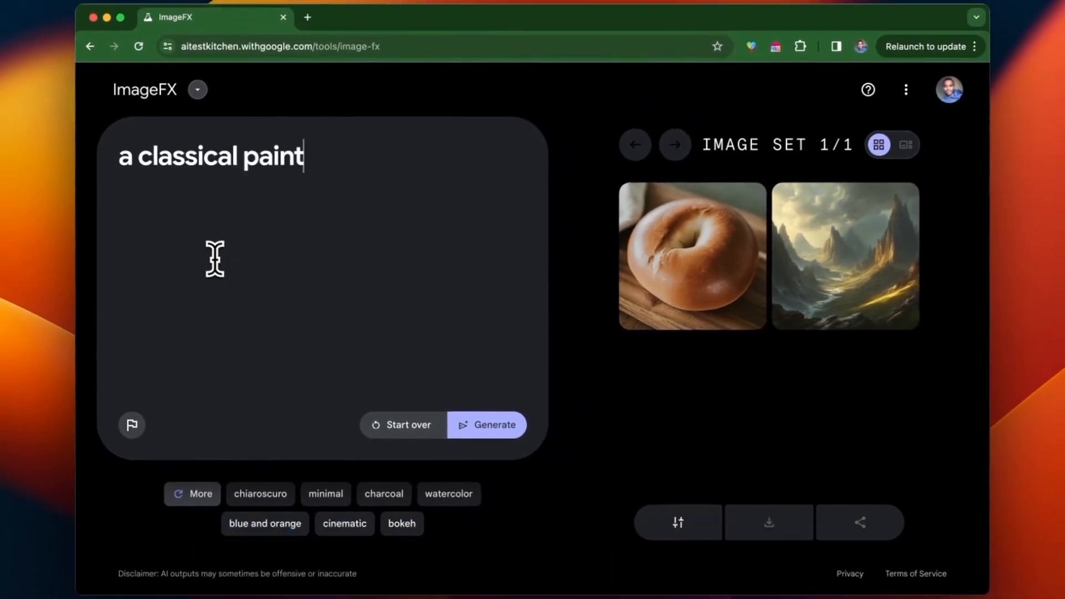
Generate images for 'a classical painting of a dog chasing a cat, on a summers day, very detailed style'
{"action": "type", "text": "ing of a dog chasing a cat, on a"}
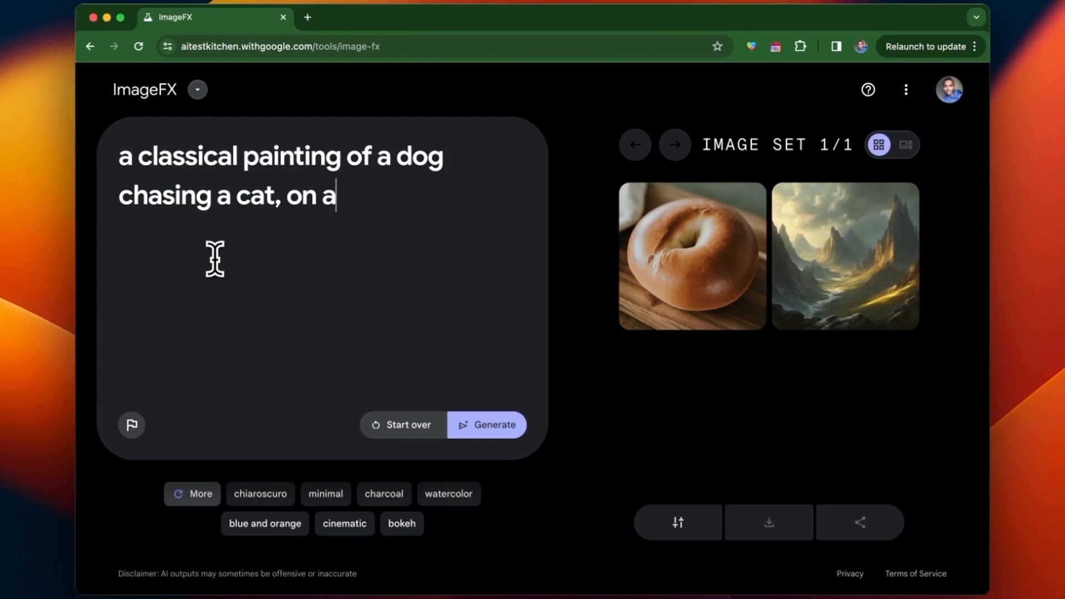
{"action": "type", "text": "summers day,"}
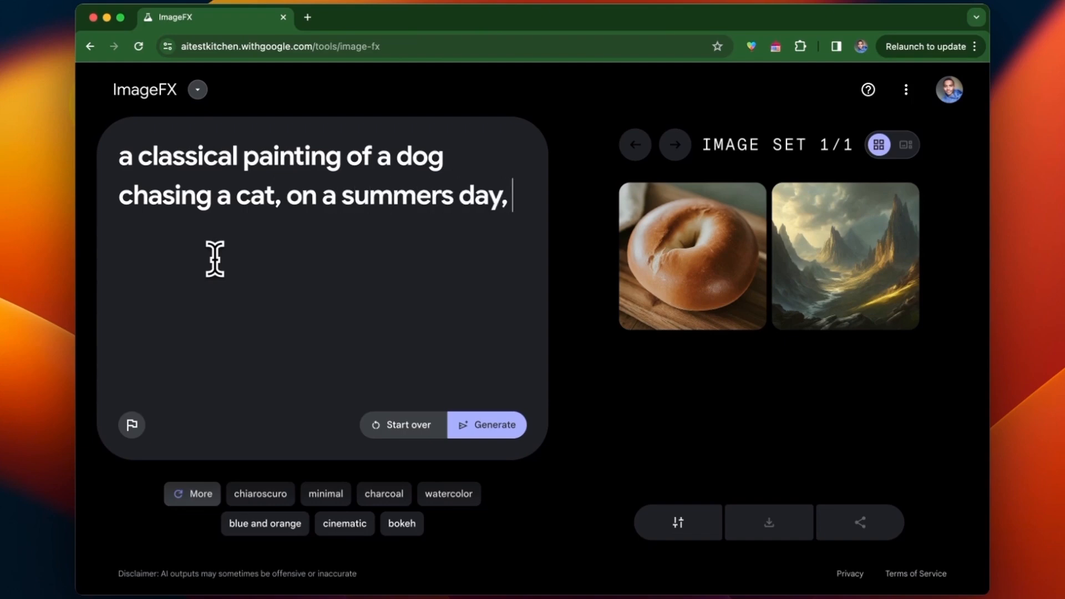
{"action": "type", "text": "very detailed s"}
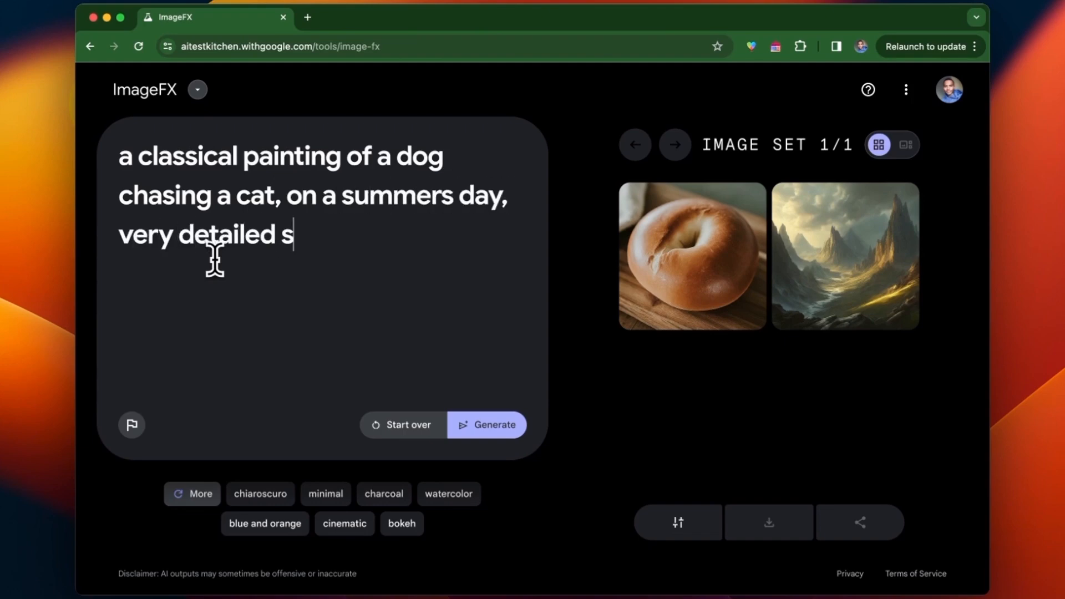
{"action": "left_click", "coordinate": [486, 425]}
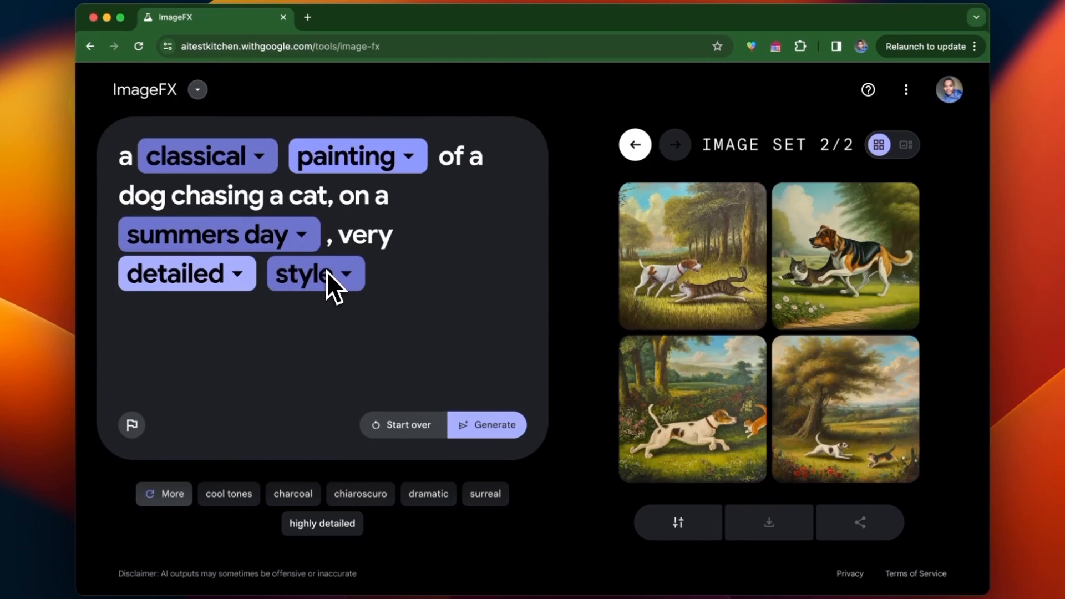
{"action": "mouse_move", "coordinate": [329, 273]}
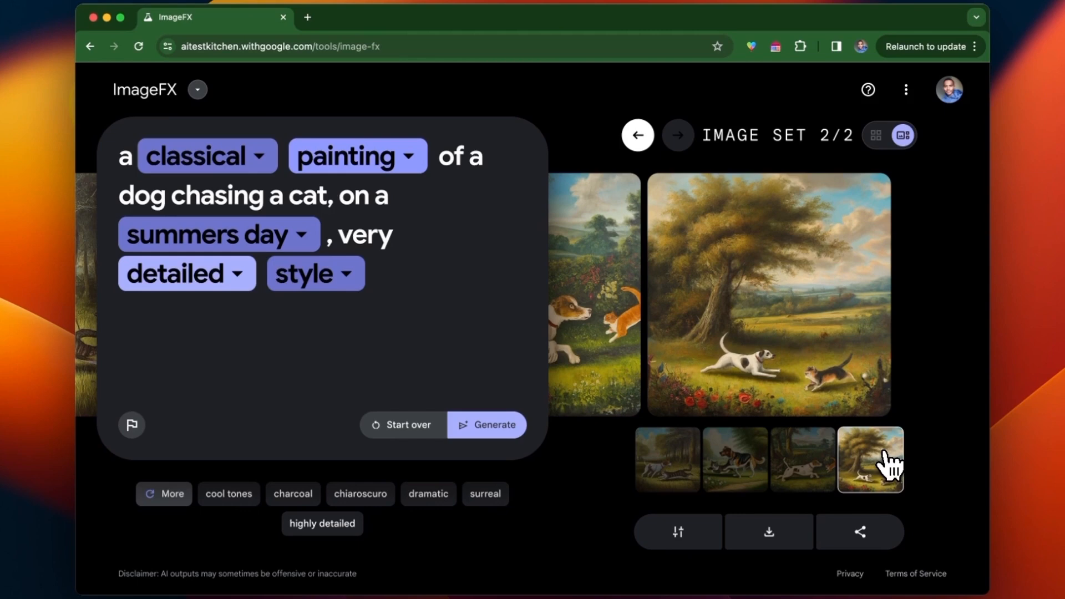
{"action": "mouse_move", "coordinate": [673, 472]}
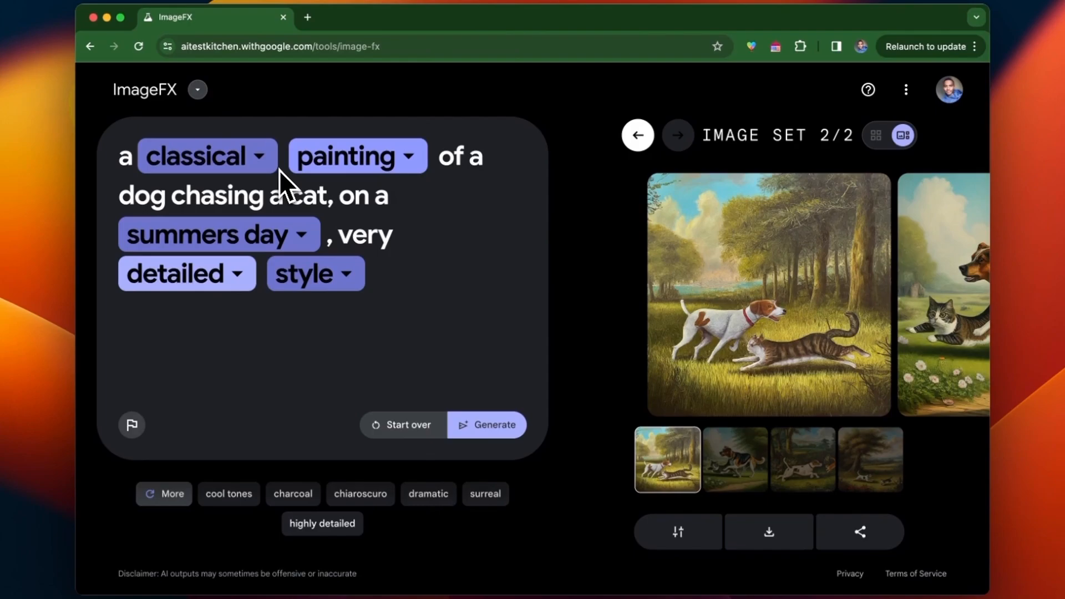
Switch the prompt to futuristic, drawing and winters day, add cool tones, and refresh suggestions
{"action": "left_click", "coordinate": [198, 156]}
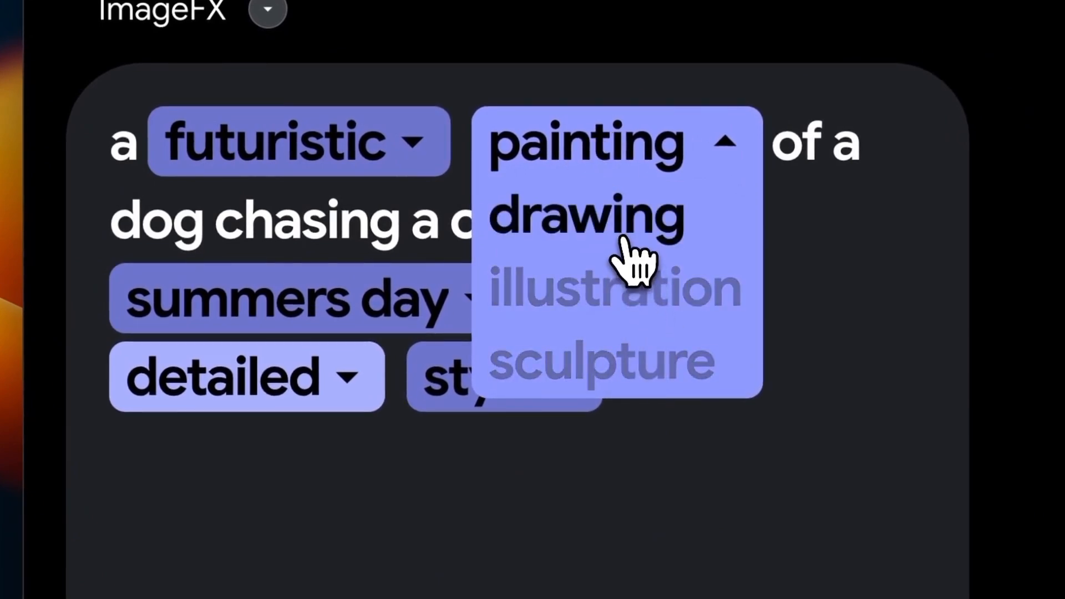
{"action": "left_click", "coordinate": [584, 213]}
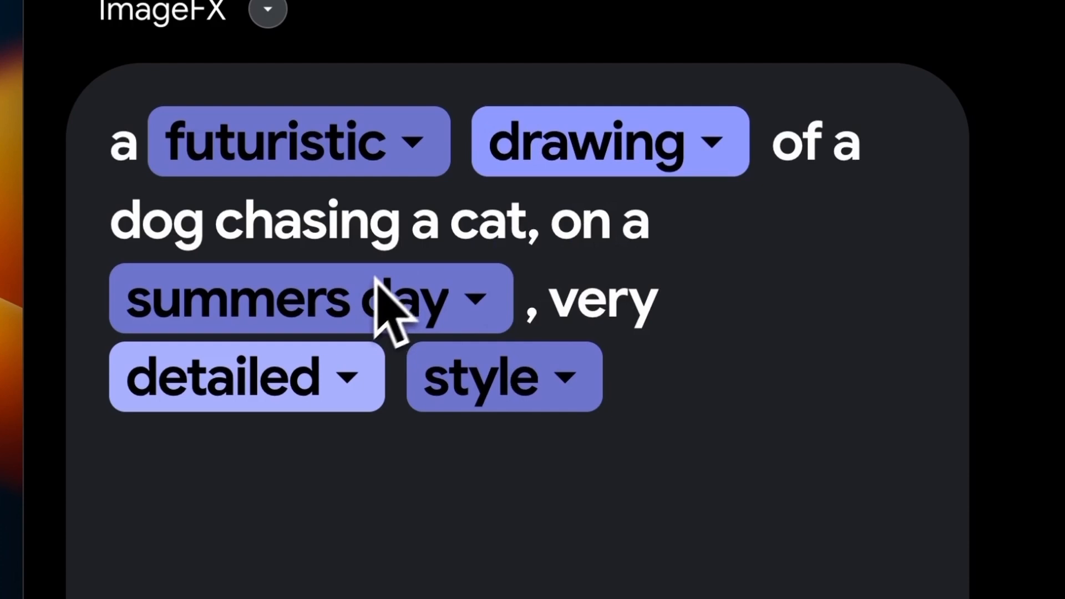
{"action": "left_click", "coordinate": [298, 296]}
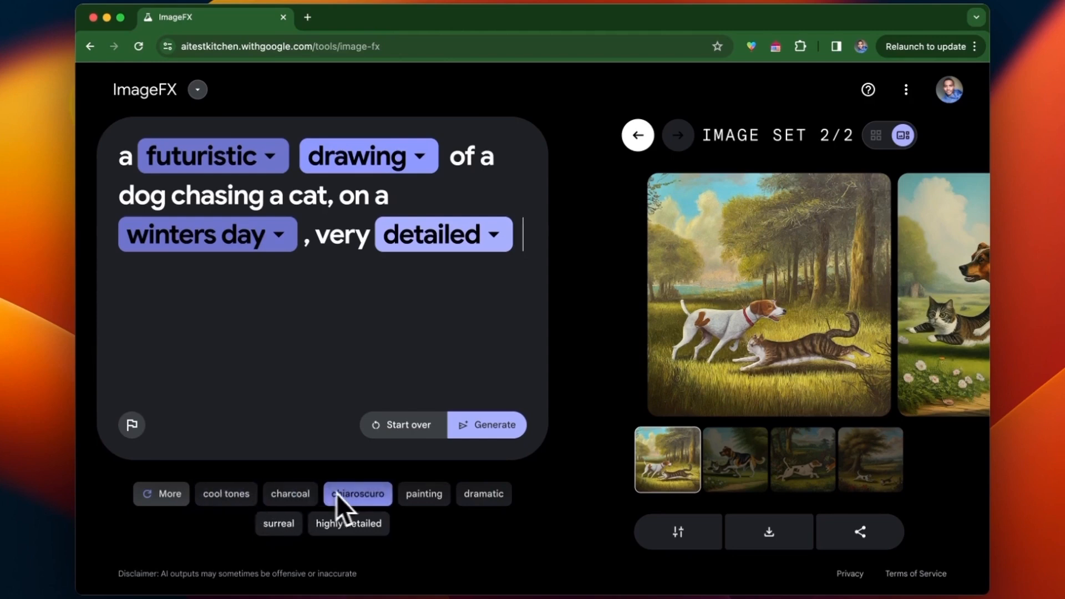
{"action": "left_click", "coordinate": [349, 523]}
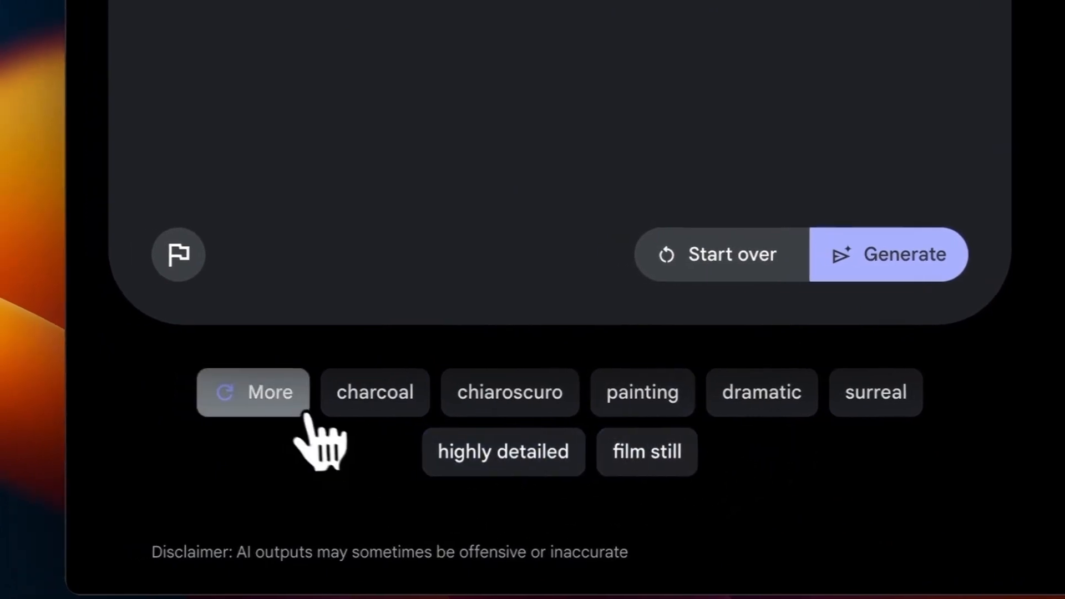
{"action": "left_click", "coordinate": [253, 392]}
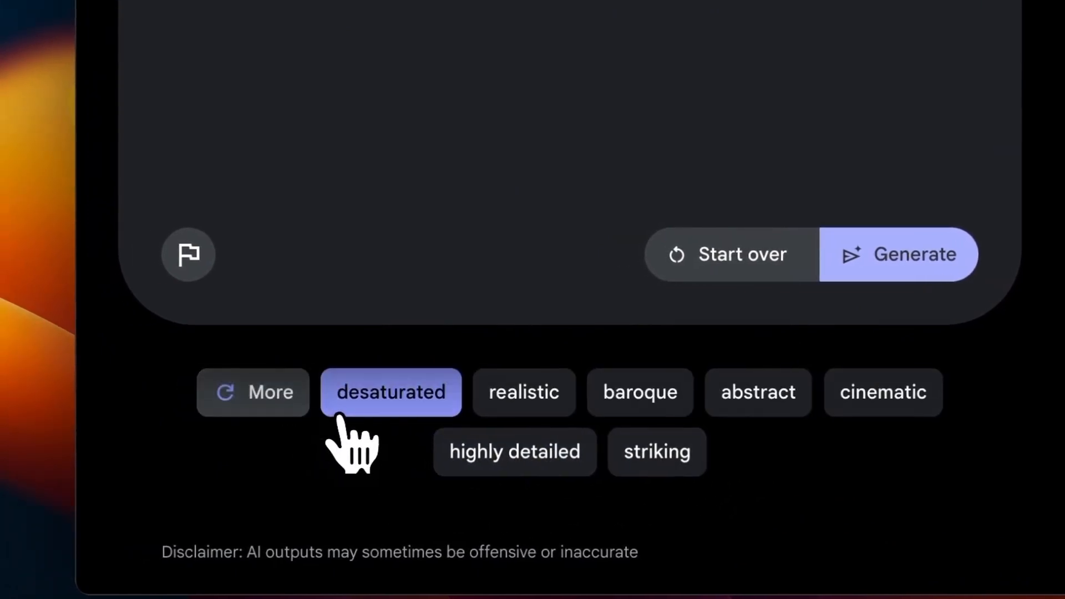
{"action": "left_click", "coordinate": [898, 254]}
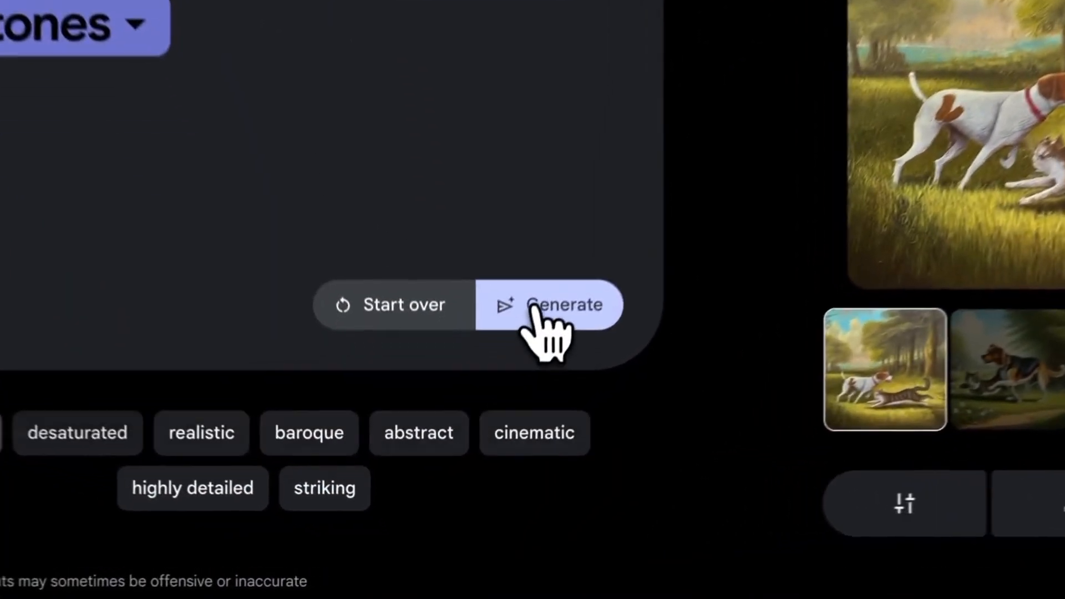
Generate the snowy futuristic dog-and-cat drawings and preview the second and third images
{"action": "left_click", "coordinate": [565, 305]}
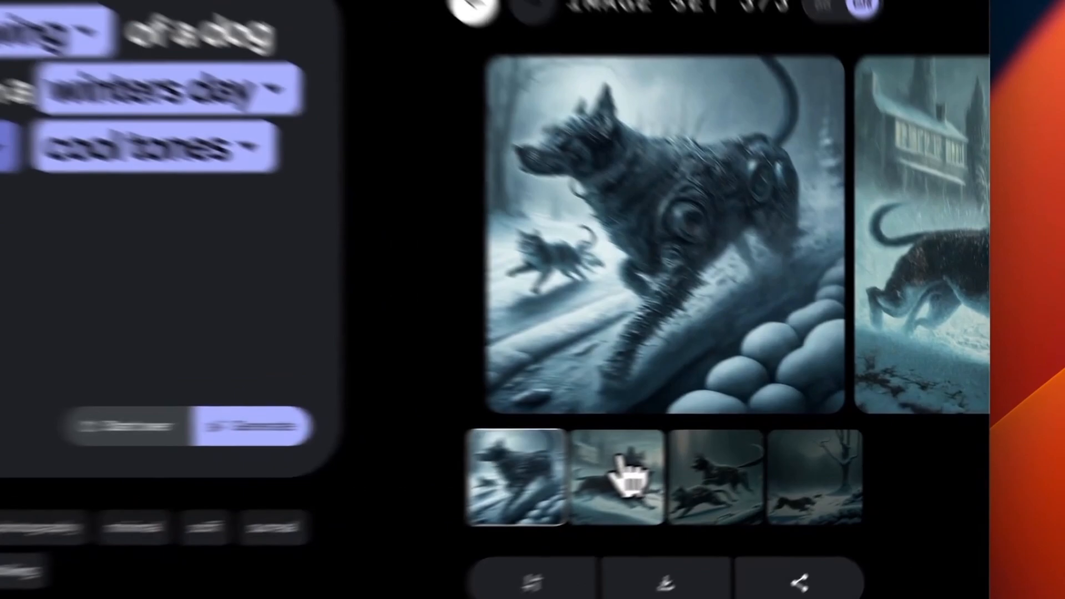
{"action": "left_click", "coordinate": [622, 481]}
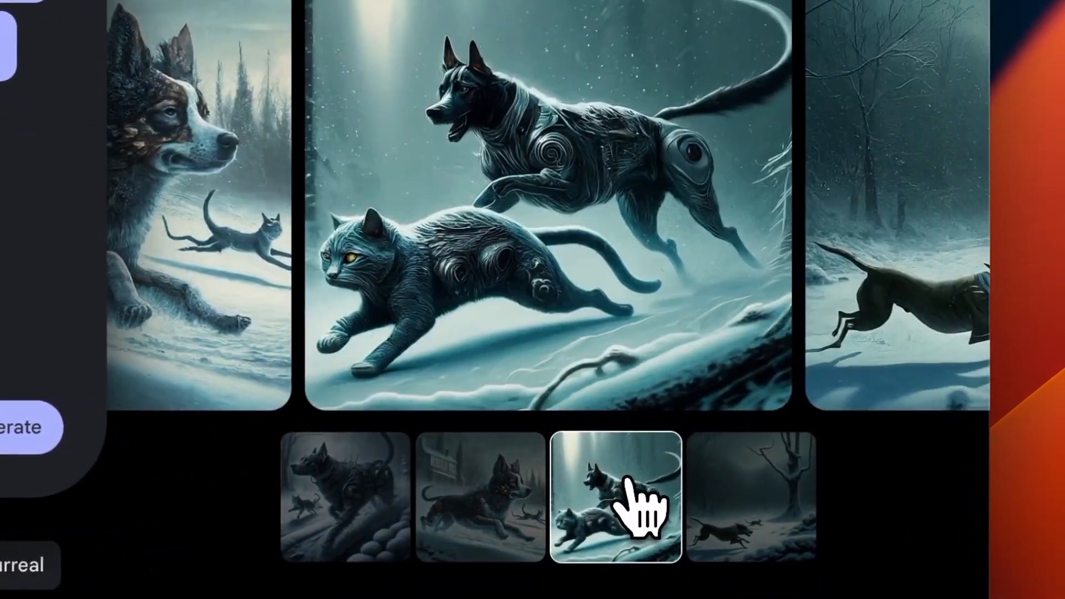
{"action": "left_click", "coordinate": [744, 503]}
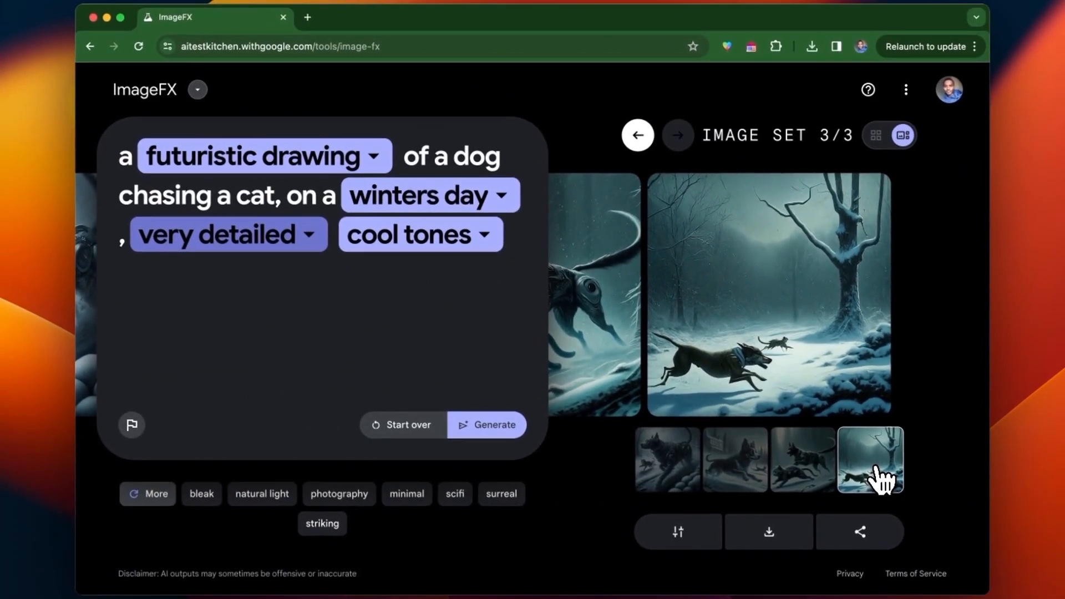
{"action": "mouse_move", "coordinate": [689, 455]}
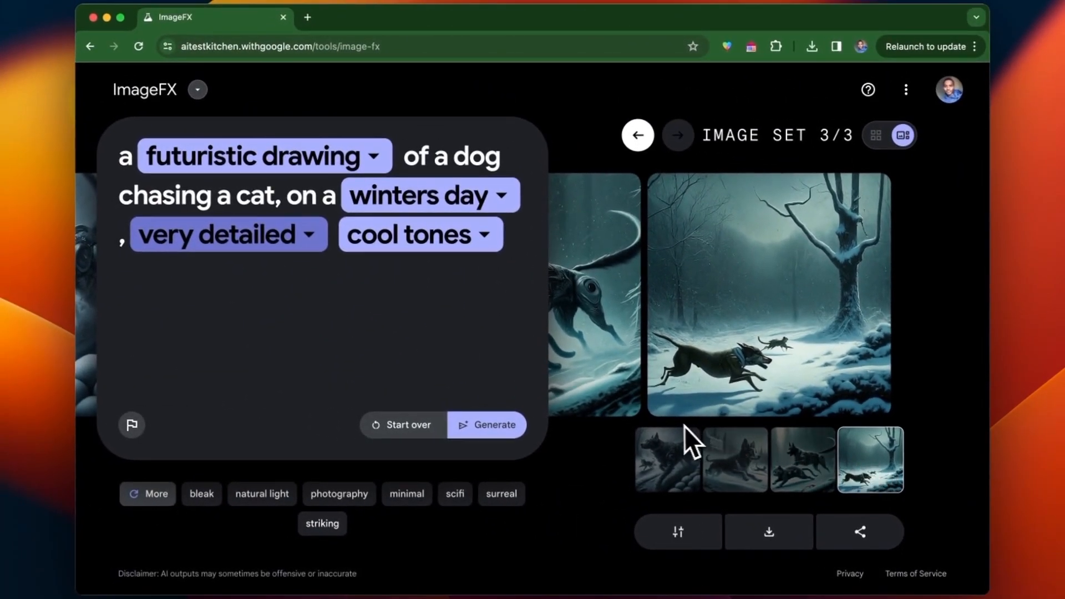
{"action": "mouse_move", "coordinate": [728, 431]}
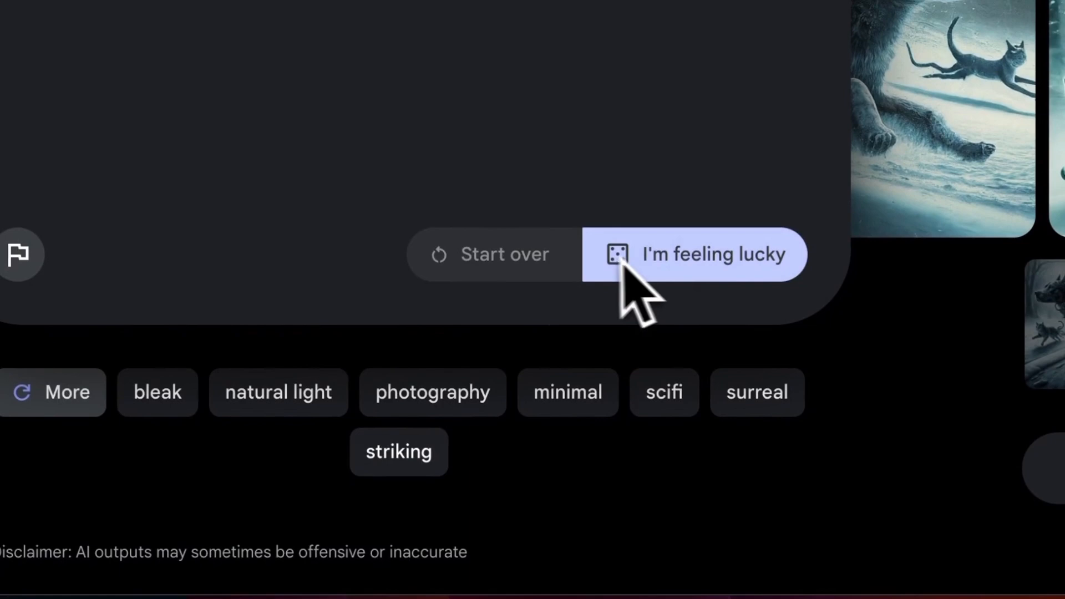
Generate from a random 'I'm feeling lucky' prompt and enlarge the googly-eyed potato-chip turtle
{"action": "left_click", "coordinate": [692, 254]}
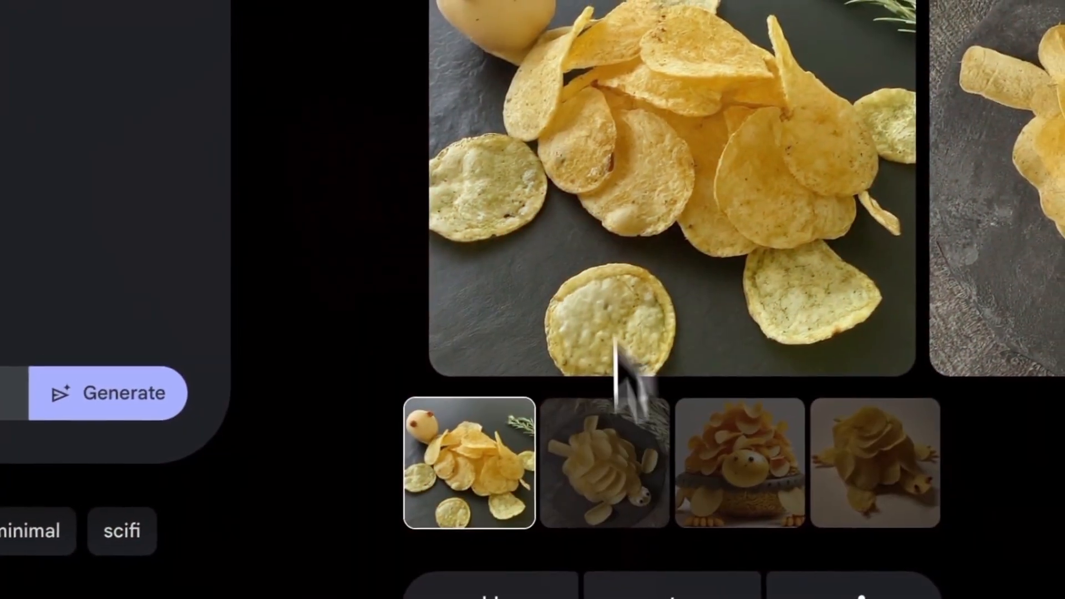
{"action": "left_click", "coordinate": [602, 476]}
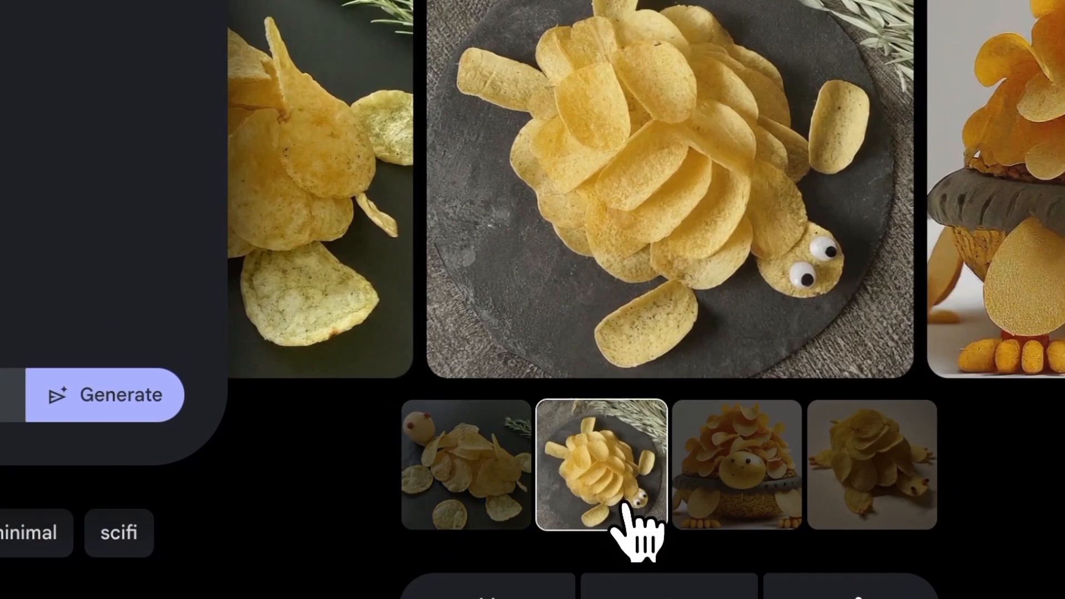
{"action": "left_click", "coordinate": [737, 476]}
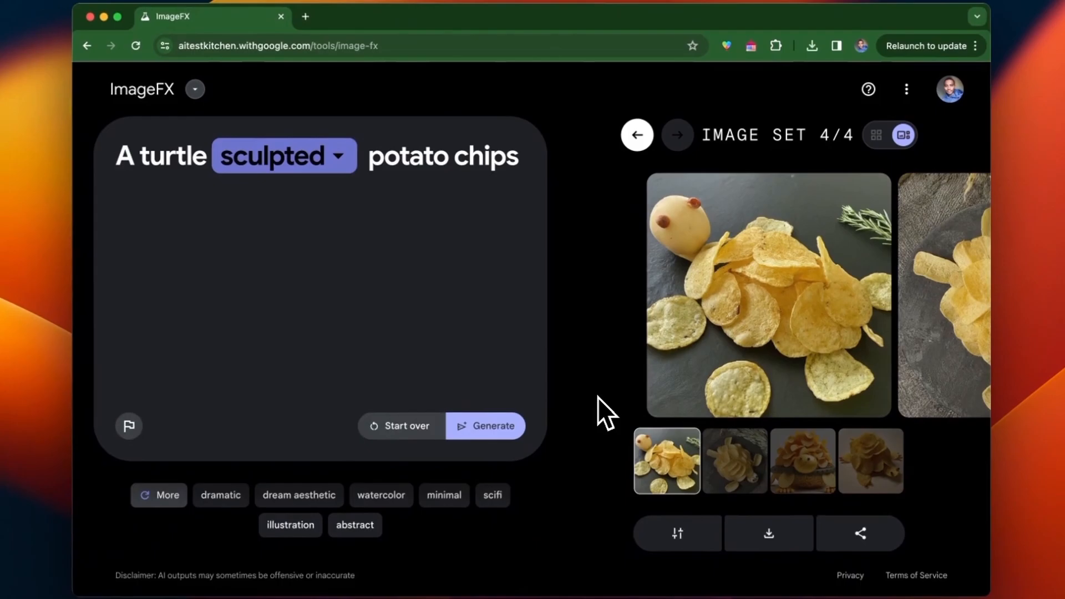
{"action": "left_click", "coordinate": [734, 460]}
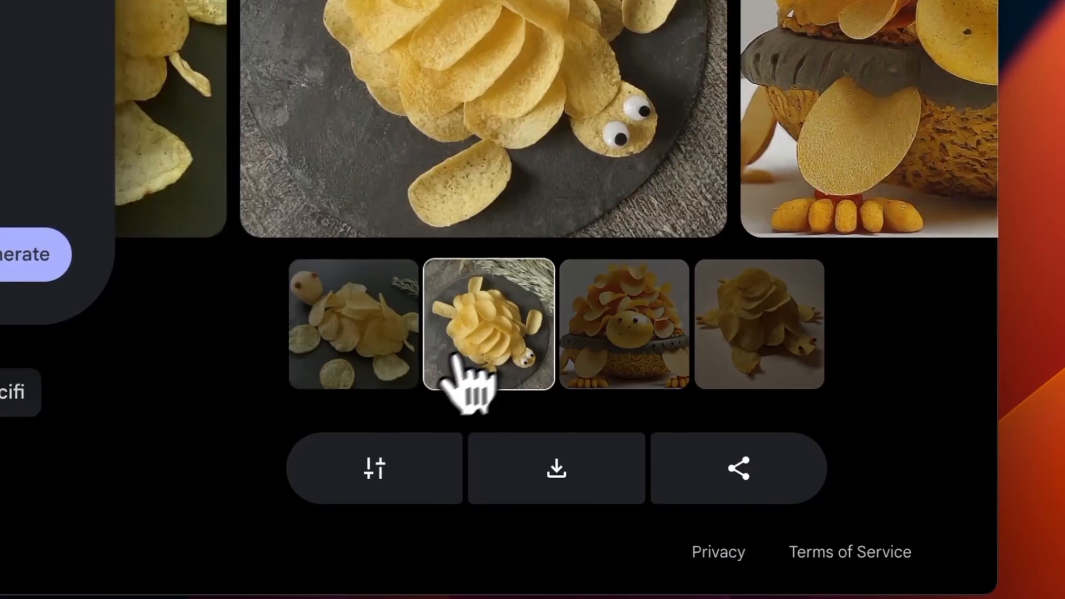
{"action": "left_click", "coordinate": [347, 329]}
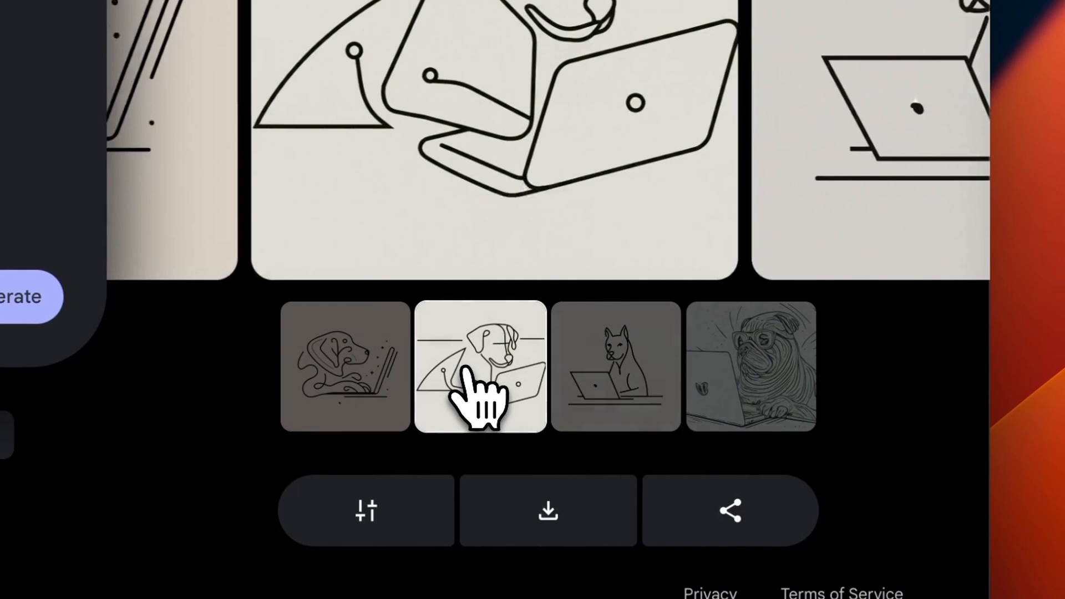
Enlarge the second, swirling-line and third dog-at-laptop line drawings one by one
{"action": "left_click", "coordinate": [340, 372]}
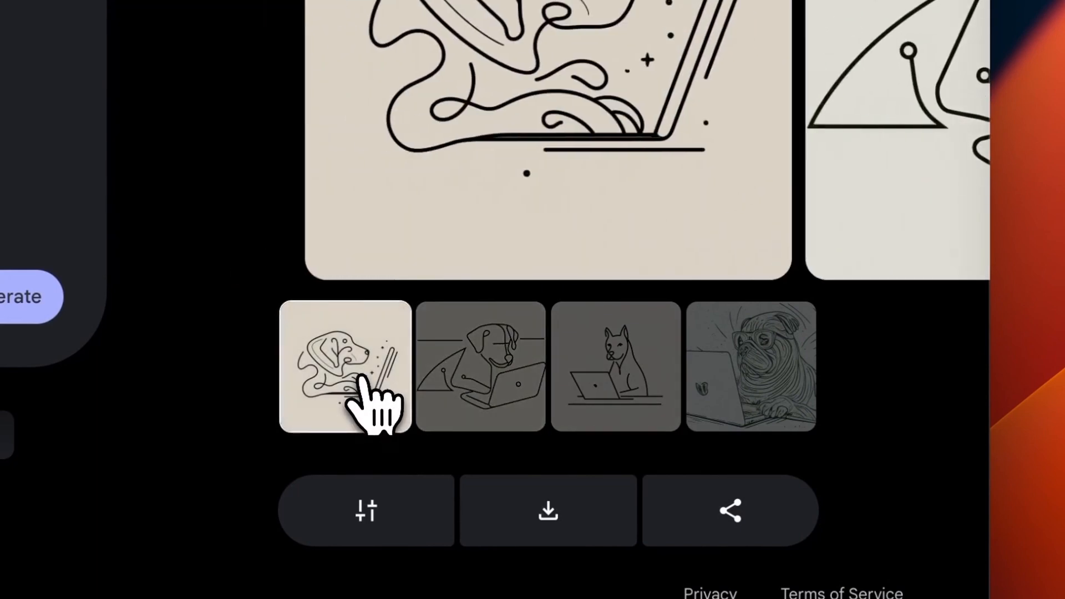
{"action": "left_click", "coordinate": [613, 372]}
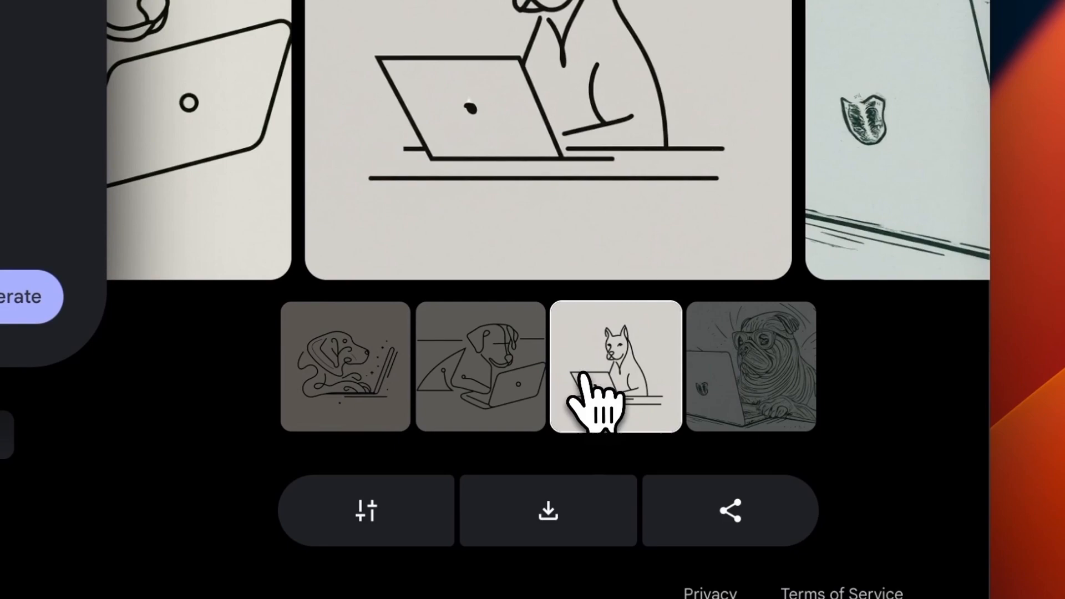
{"action": "left_click", "coordinate": [341, 375]}
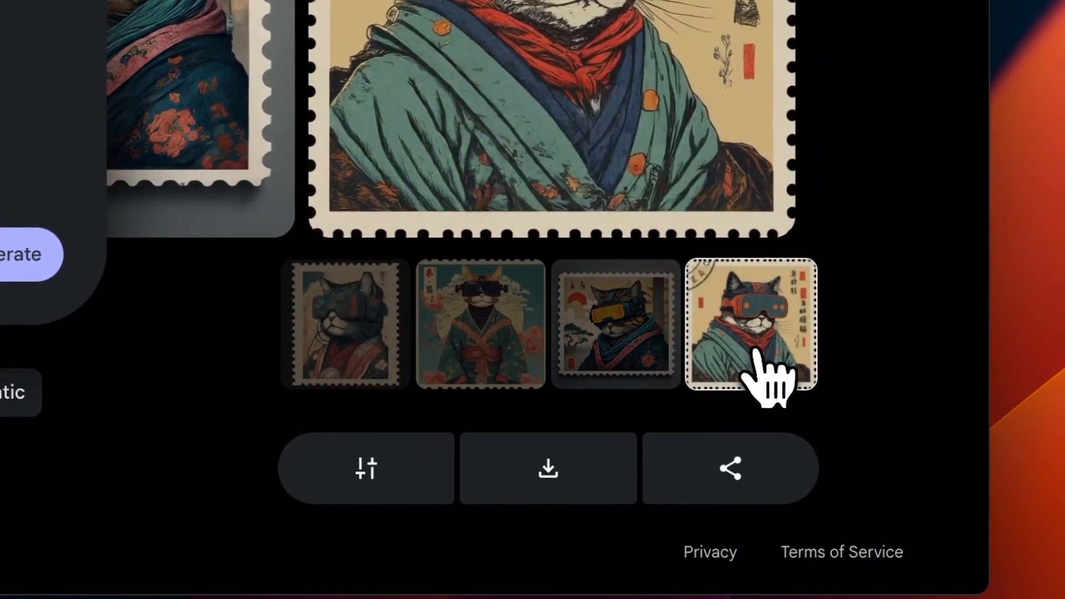
Preview the red-goggled cat stamp, the yellow-goggles red-sun stamp, then the red-goggled stamp again
{"action": "left_click", "coordinate": [344, 324]}
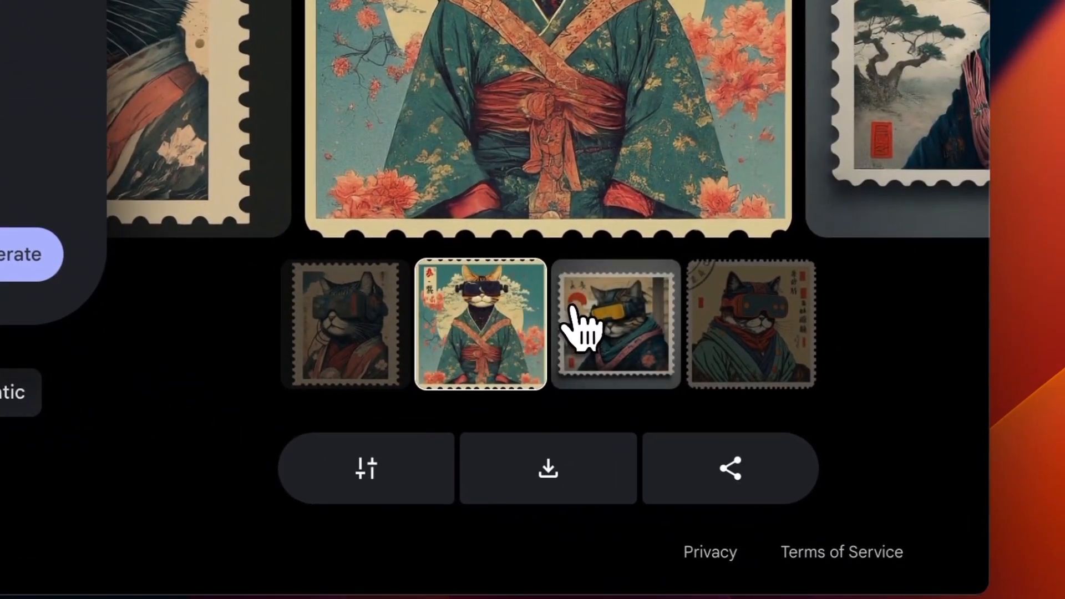
{"action": "left_click", "coordinate": [614, 325]}
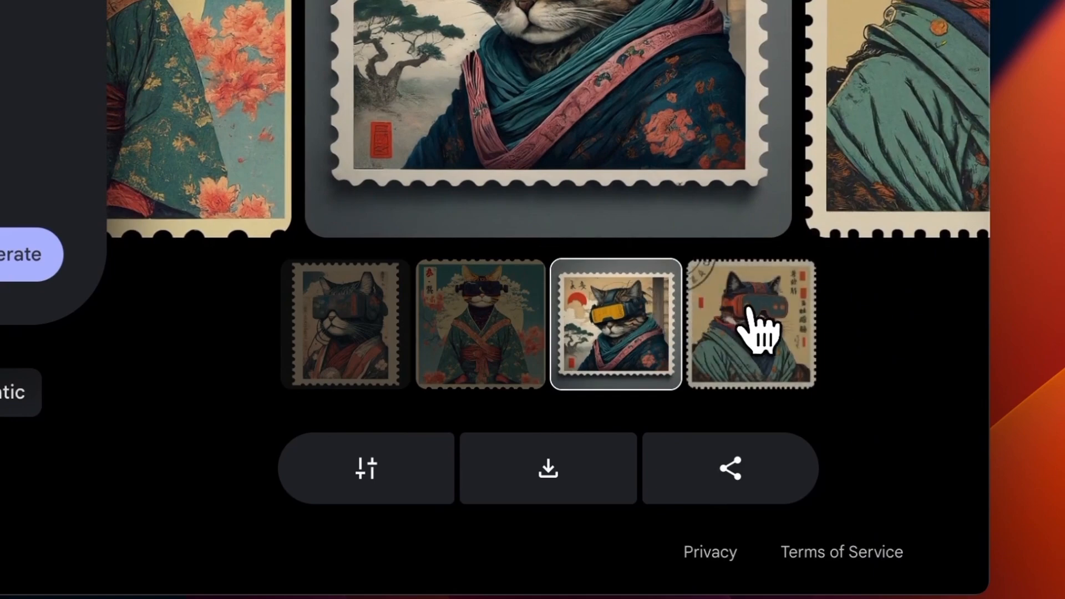
{"action": "left_click", "coordinate": [752, 324]}
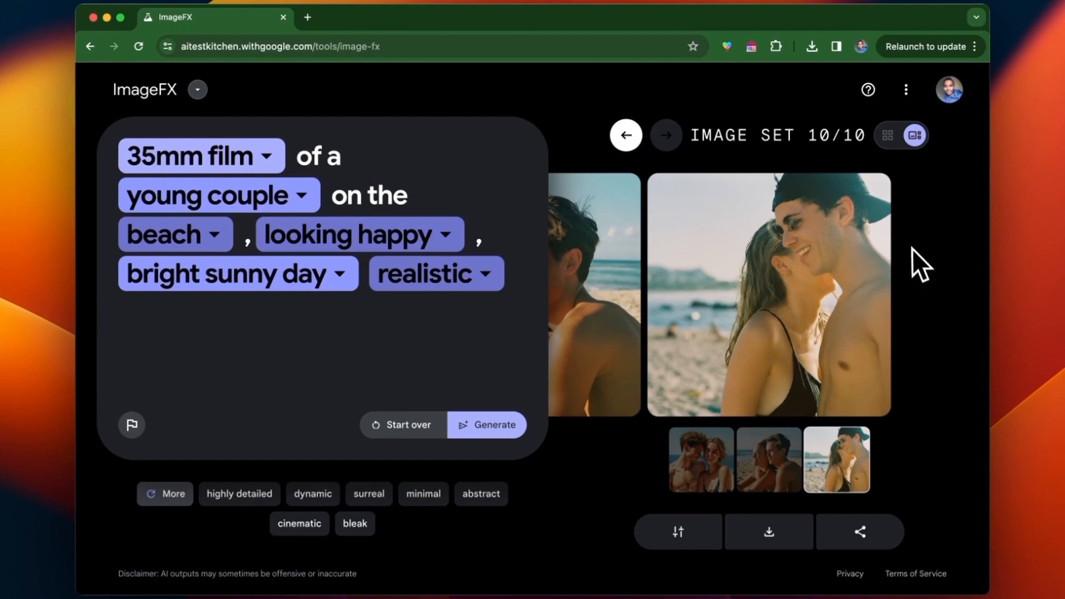
{"action": "mouse_move", "coordinate": [920, 316]}
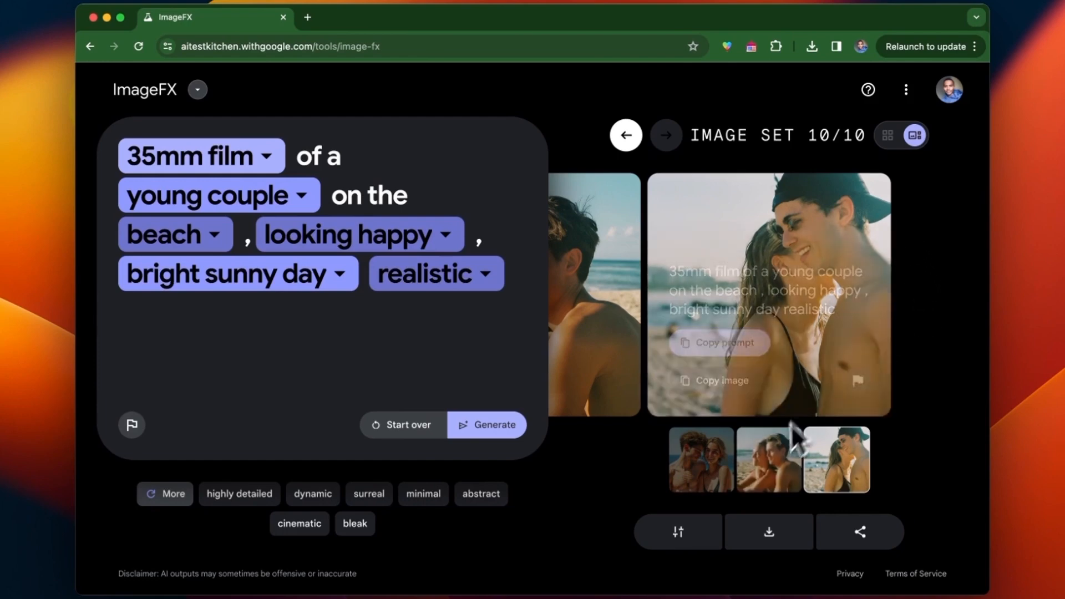
{"action": "mouse_move", "coordinate": [803, 456]}
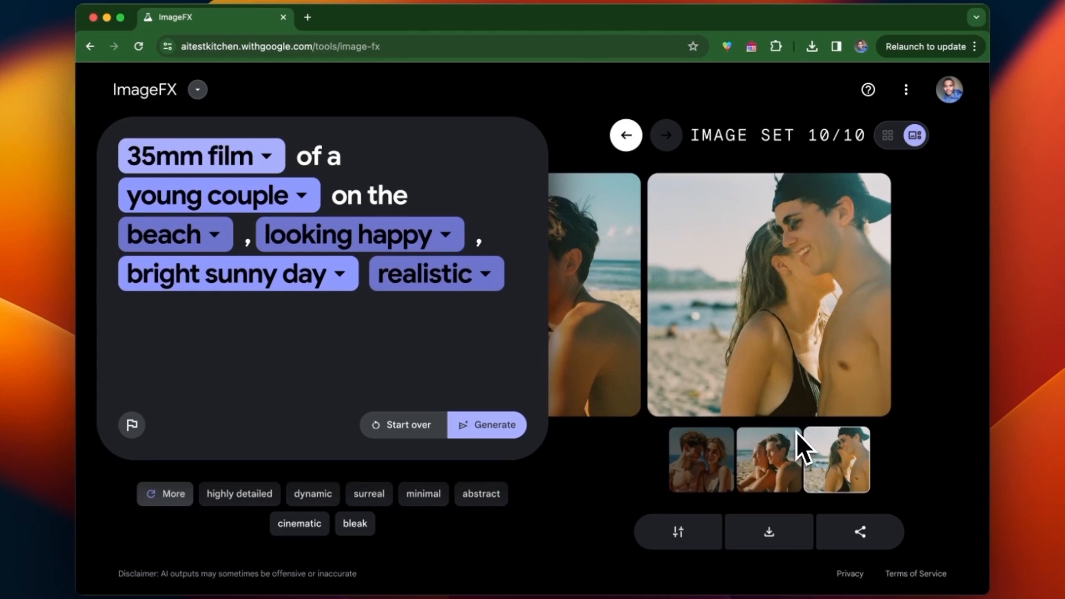
{"action": "mouse_move", "coordinate": [933, 337]}
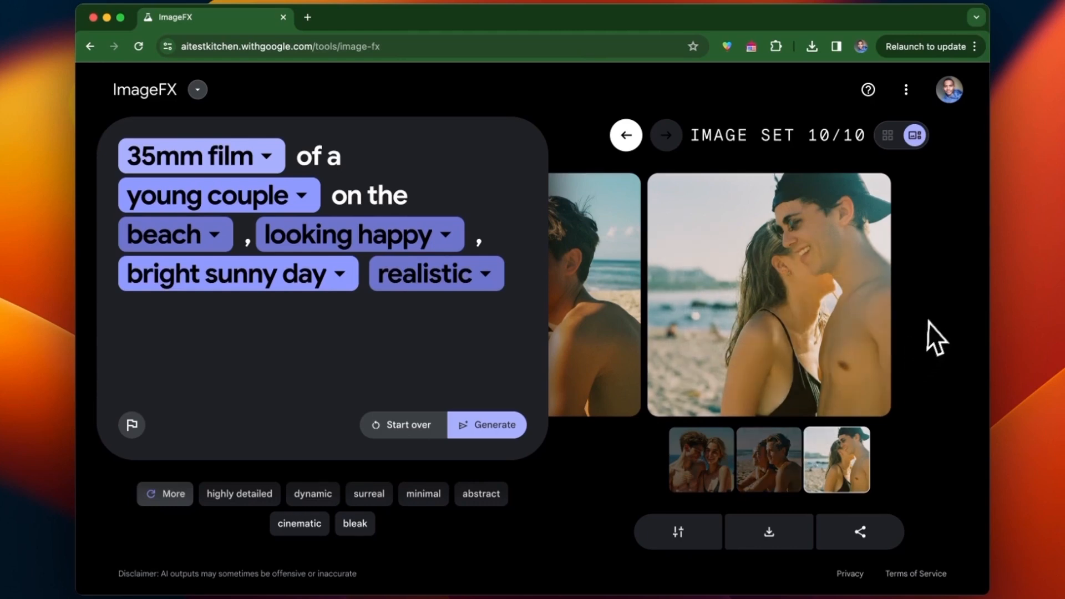
{"action": "mouse_move", "coordinate": [934, 341]}
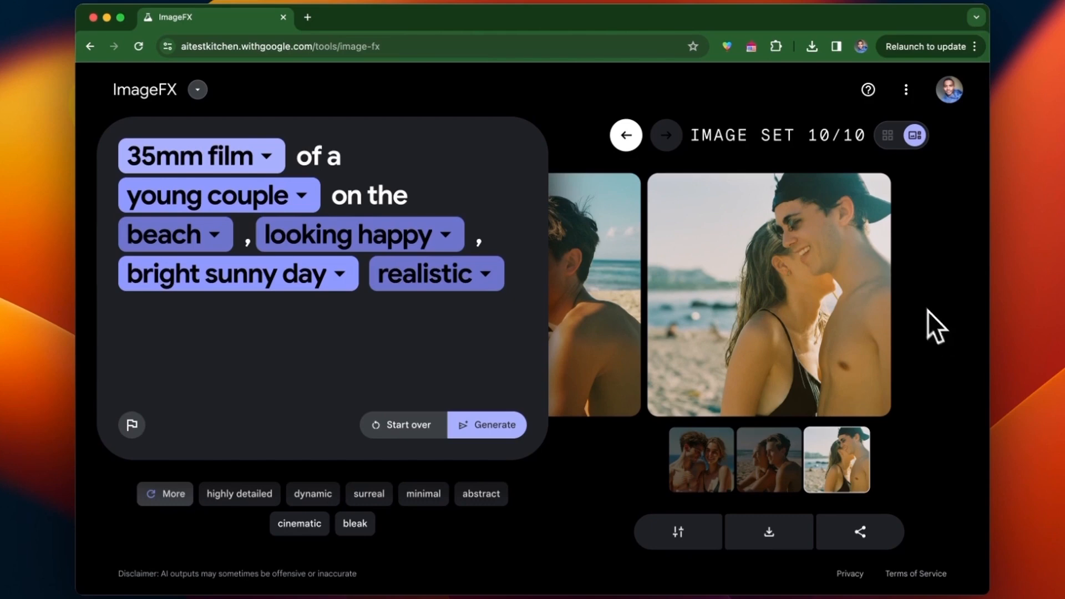
{"action": "mouse_move", "coordinate": [809, 258]}
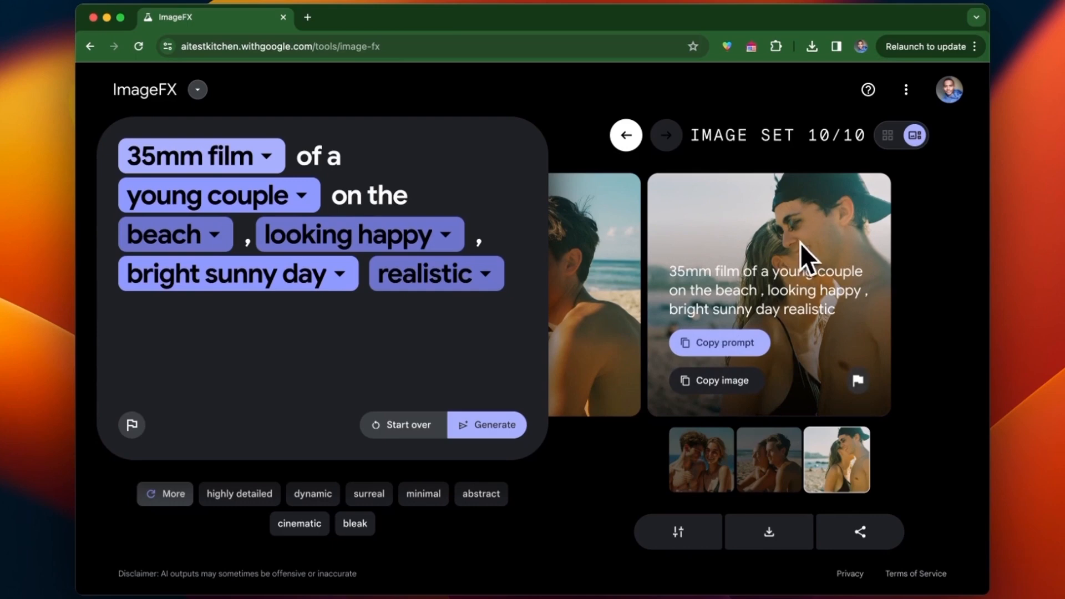
{"action": "mouse_move", "coordinate": [937, 282]}
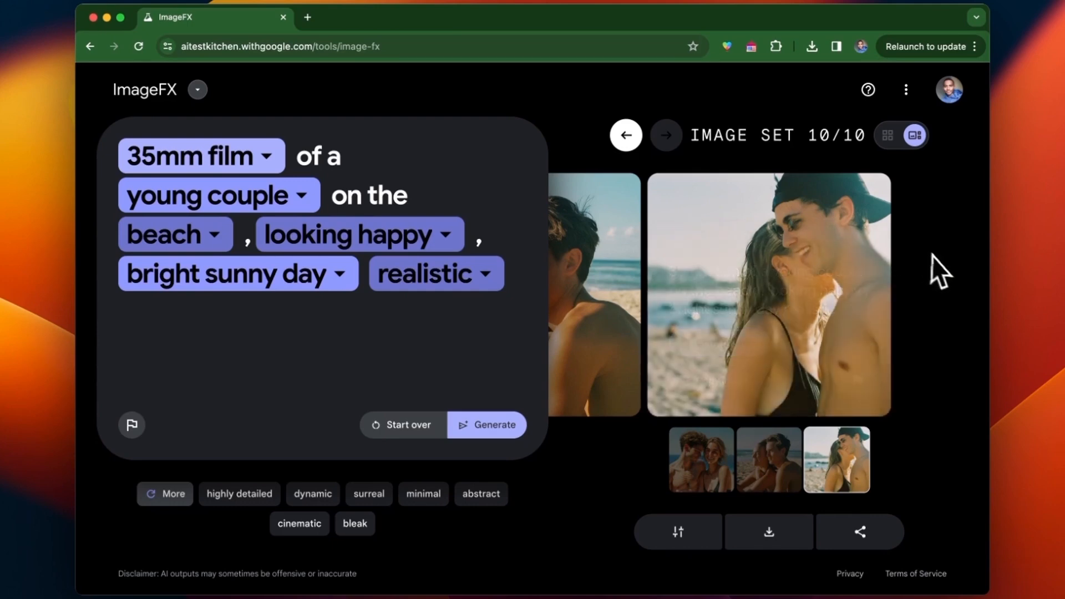
{"action": "mouse_move", "coordinate": [898, 239]}
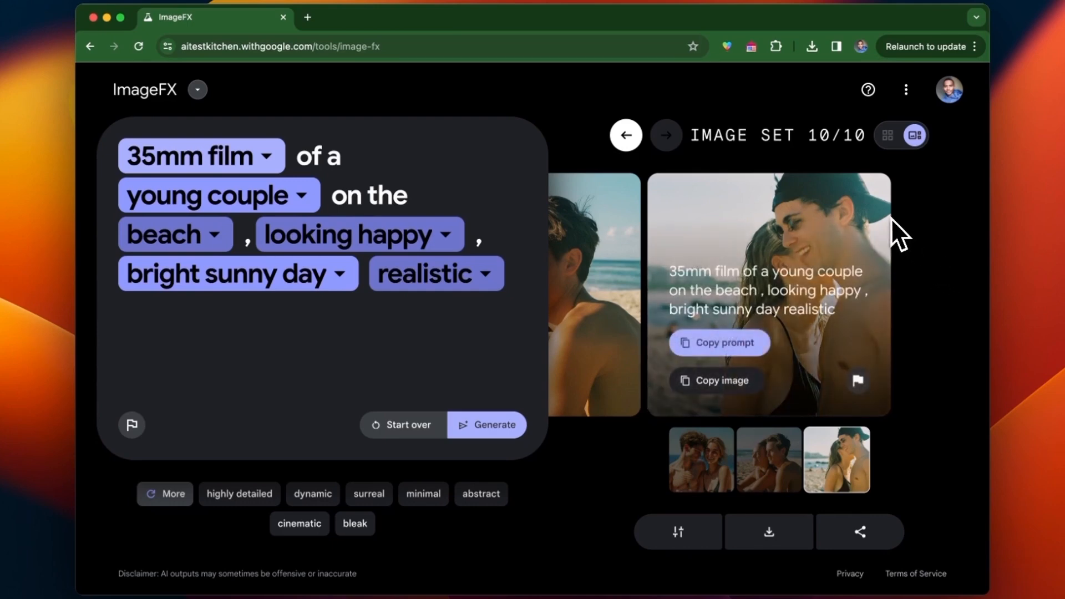